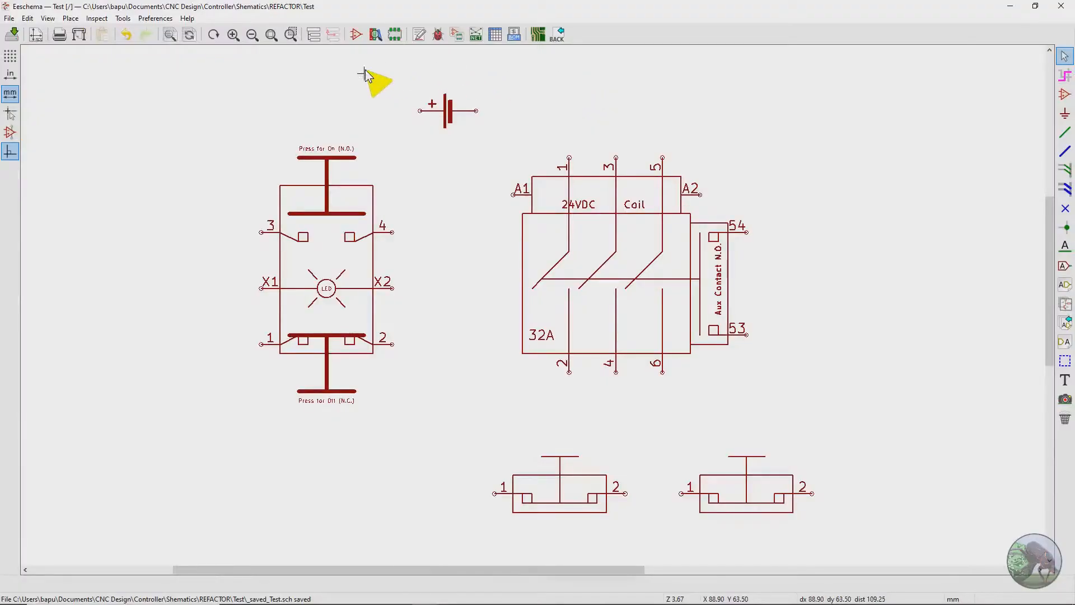
pyautogui.moveTo(242, 87)
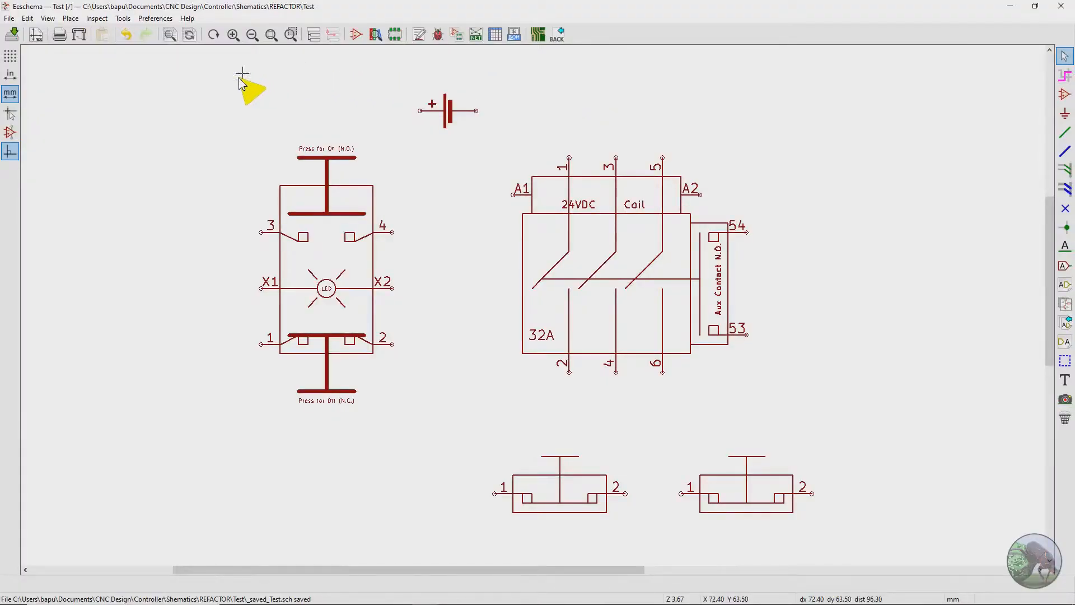
pyautogui.moveTo(217, 66)
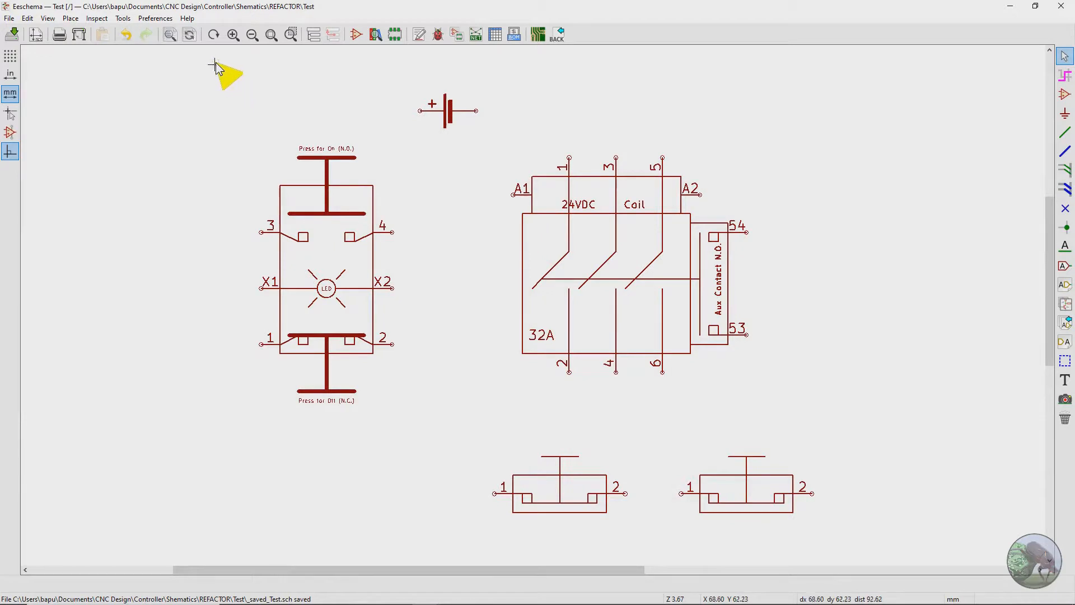
pyautogui.moveTo(289, 53)
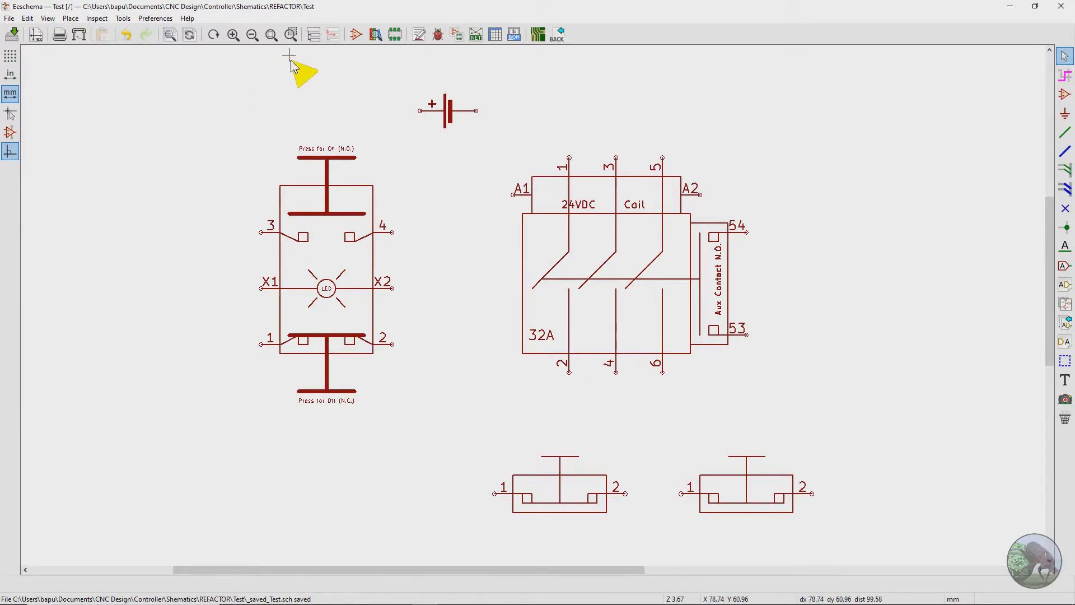
pyautogui.moveTo(401, 76)
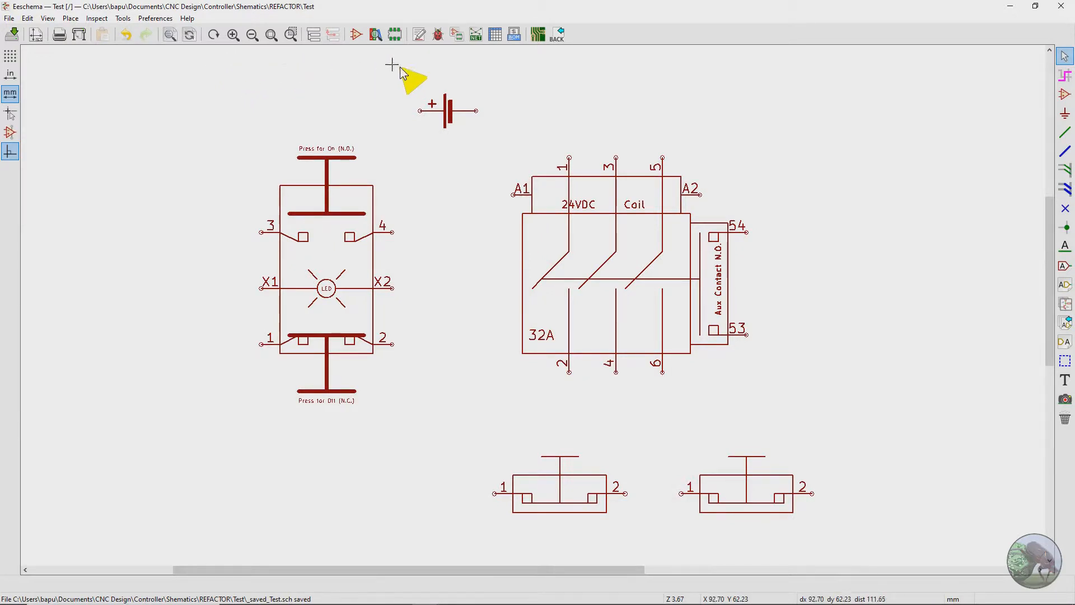
pyautogui.moveTo(735, 92)
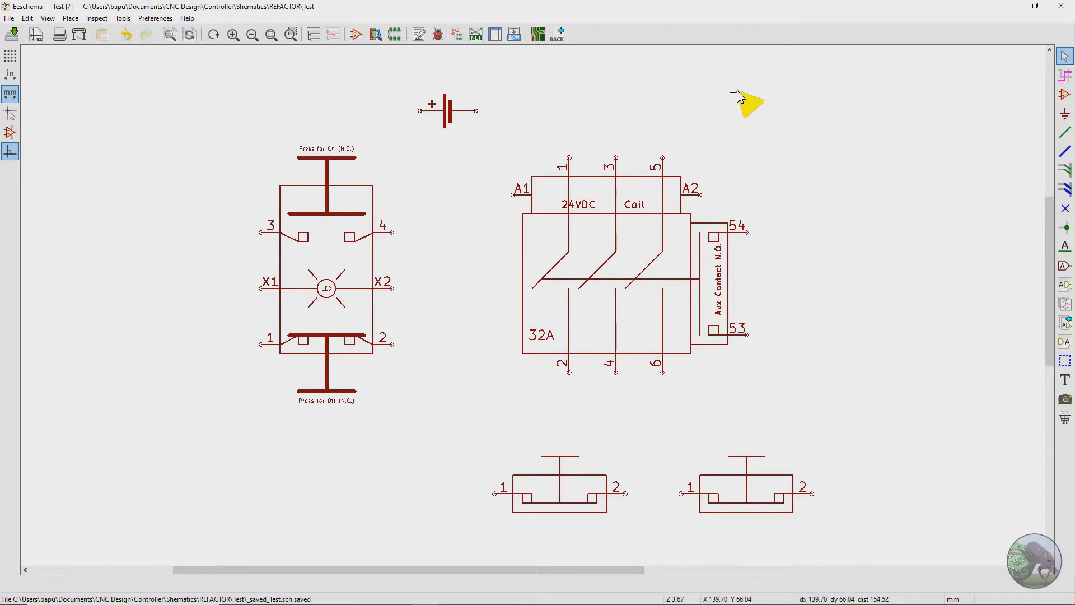
pyautogui.moveTo(782, 97)
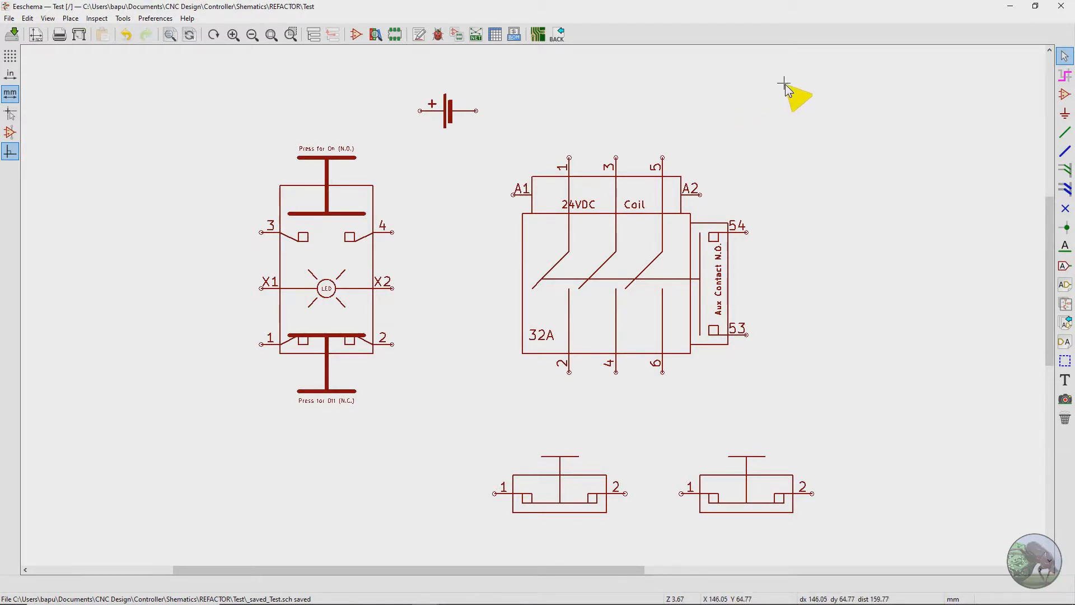
pyautogui.moveTo(792, 83)
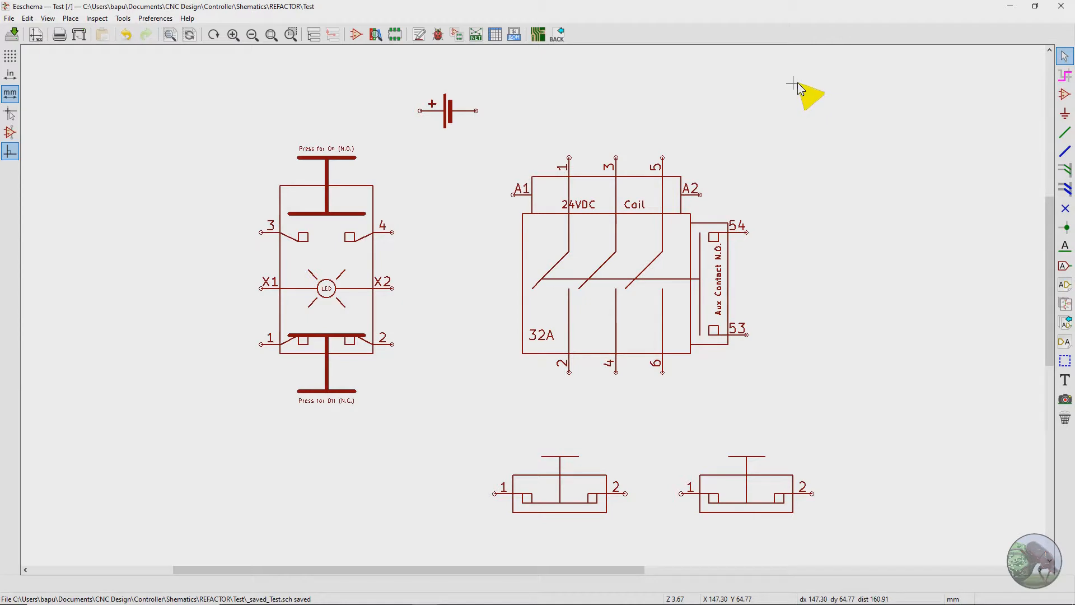
pyautogui.moveTo(288, 401)
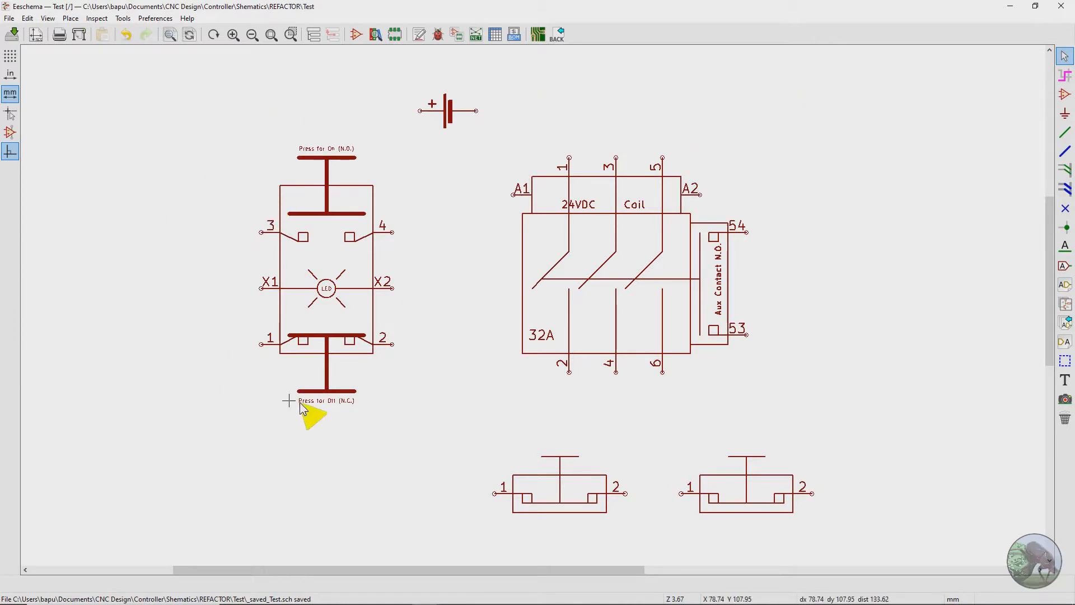
pyautogui.moveTo(233, 110)
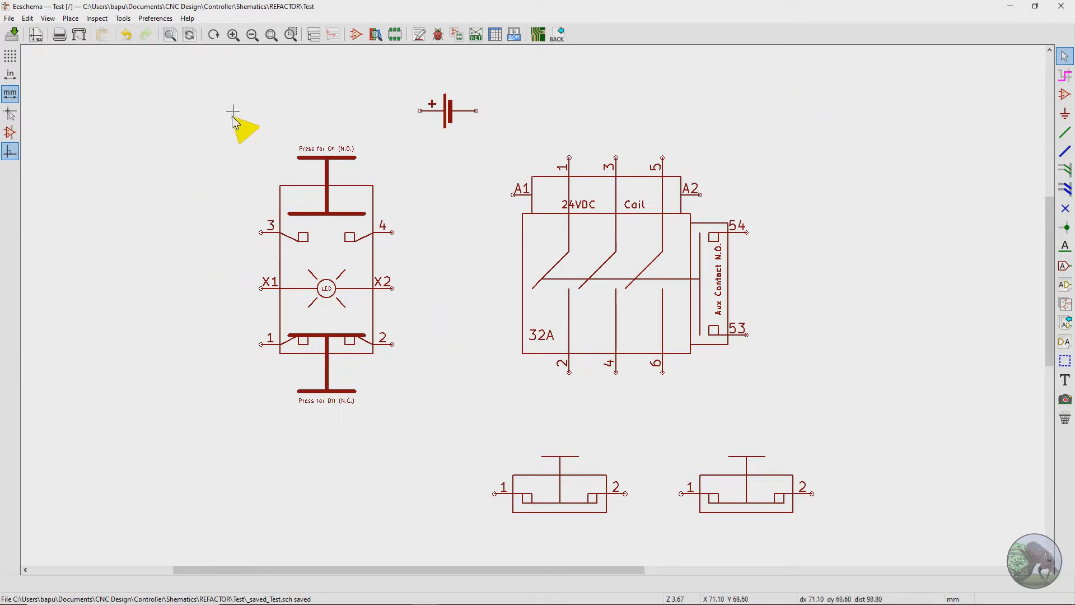
pyautogui.moveTo(663, 127)
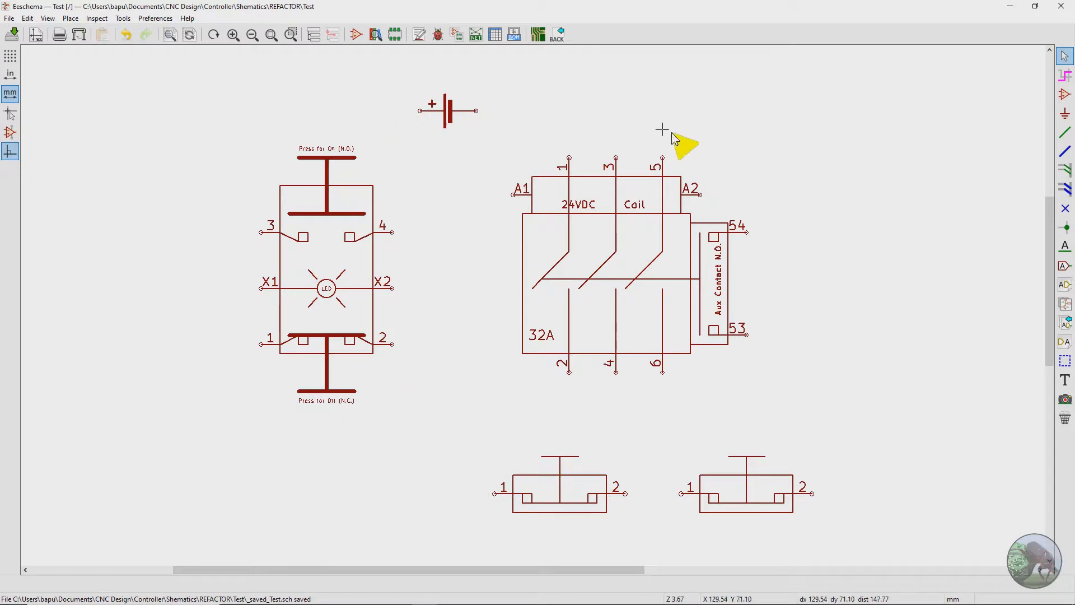
pyautogui.moveTo(735, 368)
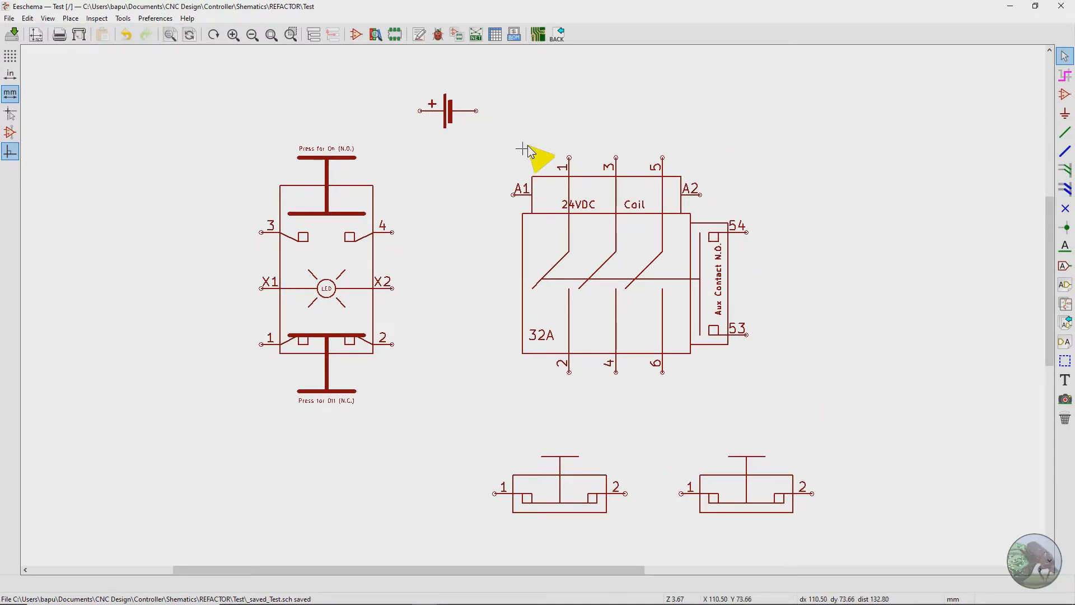
pyautogui.moveTo(322, 128)
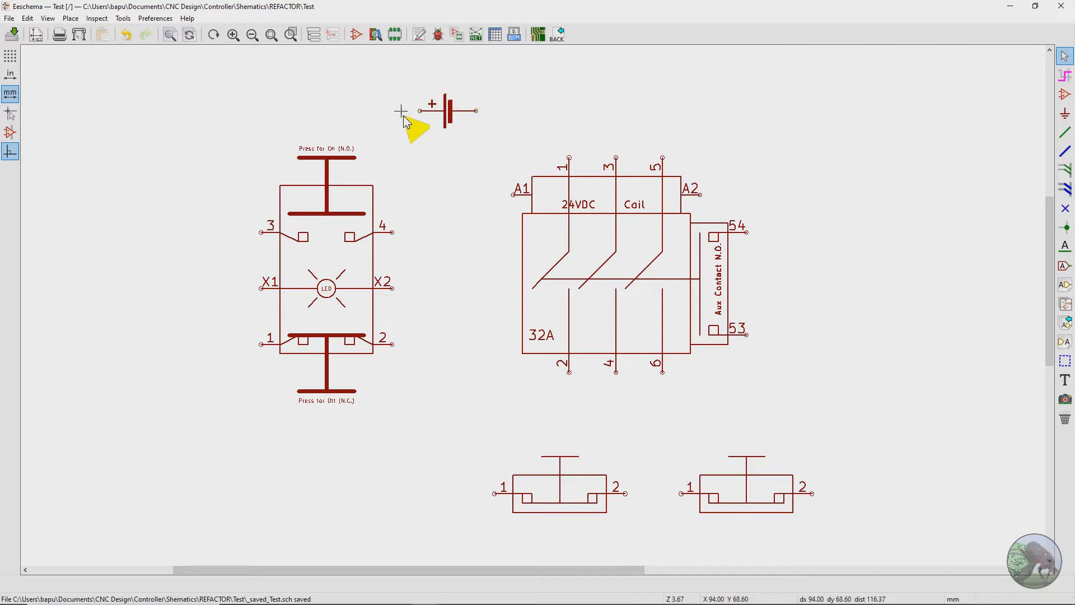
pyautogui.moveTo(464, 81)
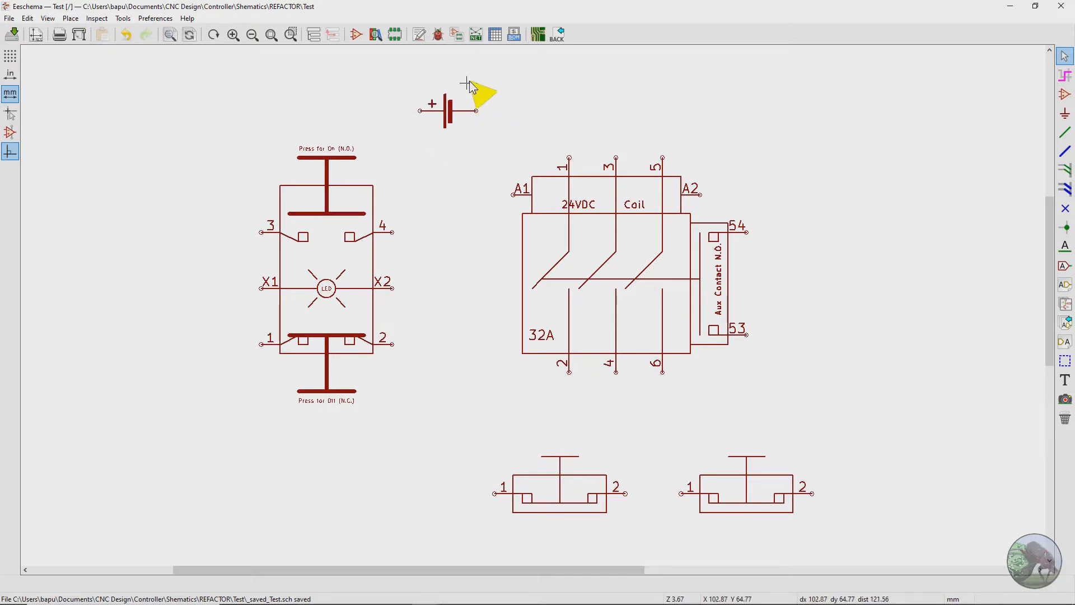
pyautogui.moveTo(454, 152)
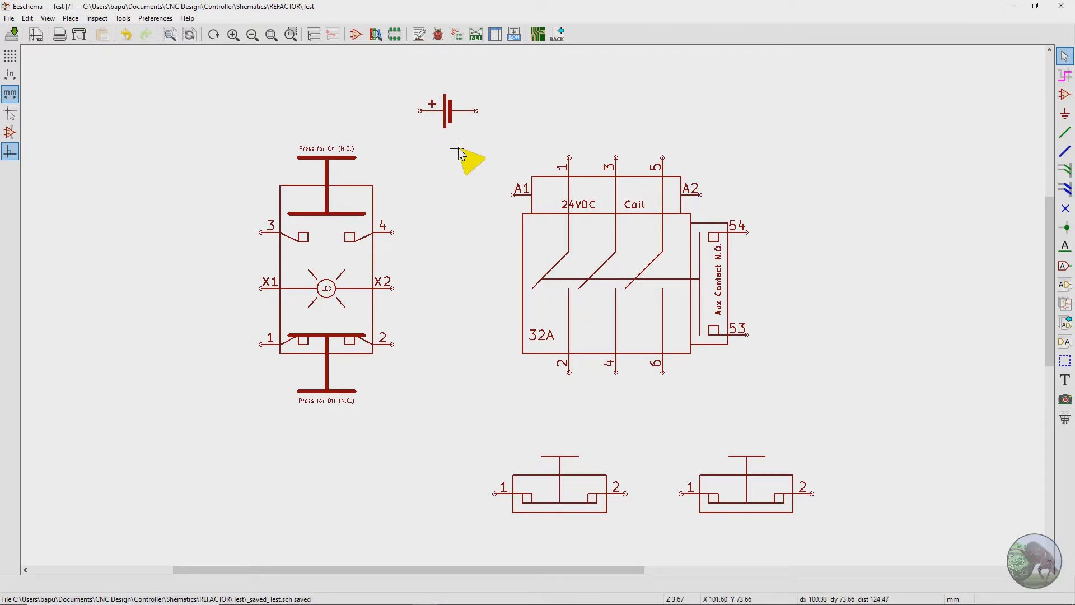
pyautogui.moveTo(285, 139)
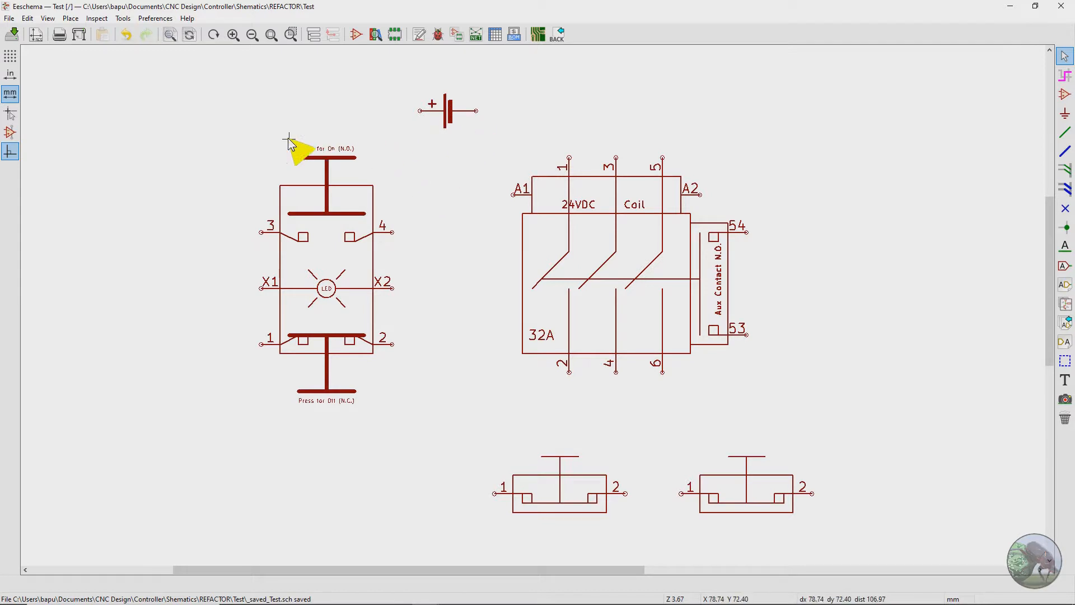
pyautogui.moveTo(371, 410)
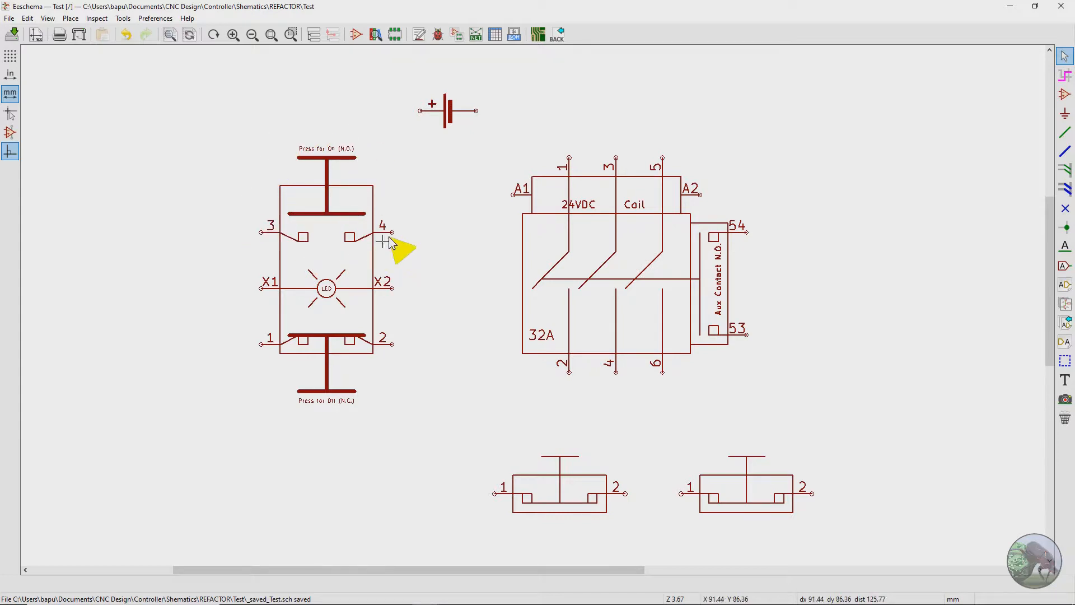
pyautogui.moveTo(286, 294)
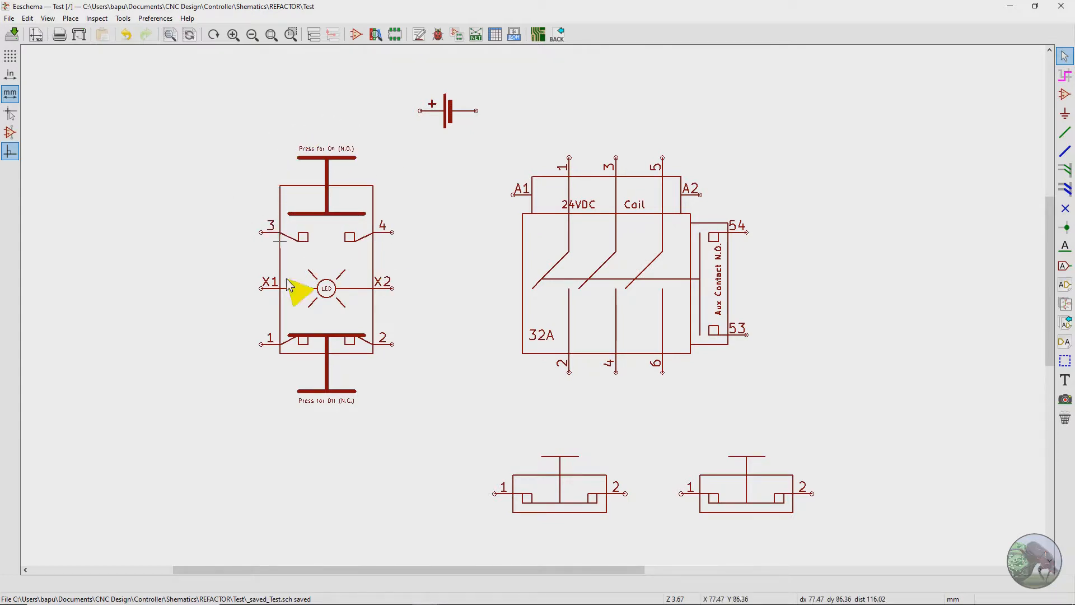
pyautogui.moveTo(305, 432)
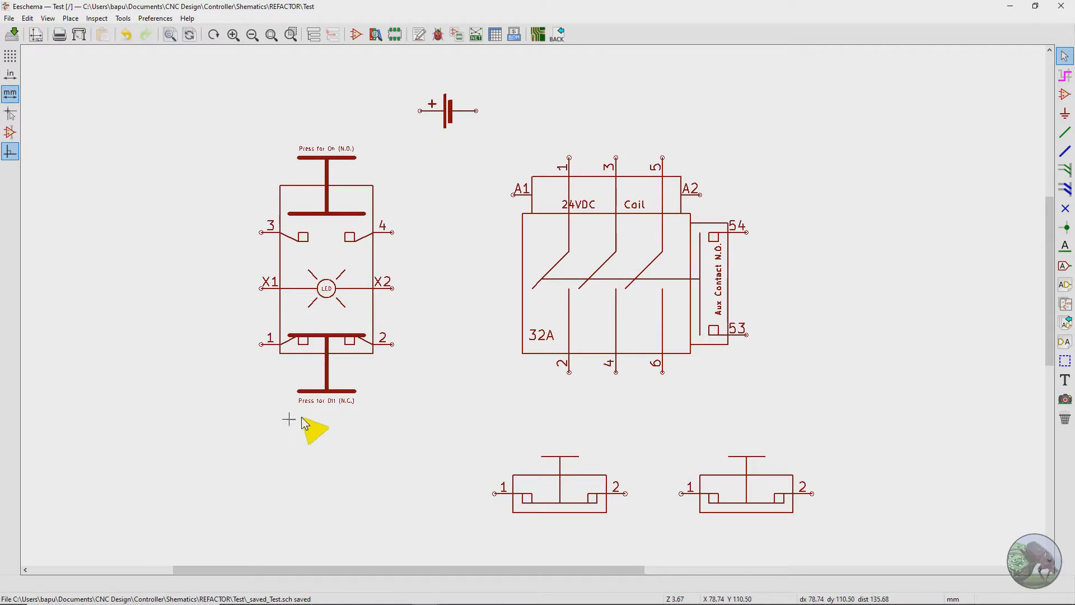
pyautogui.moveTo(269, 365)
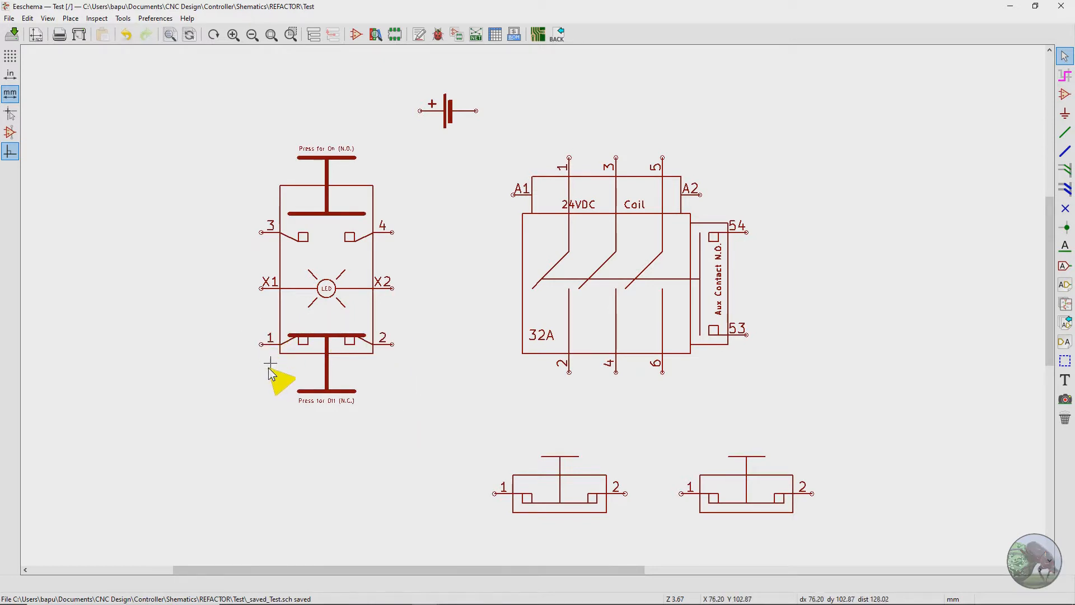
pyautogui.moveTo(241, 334)
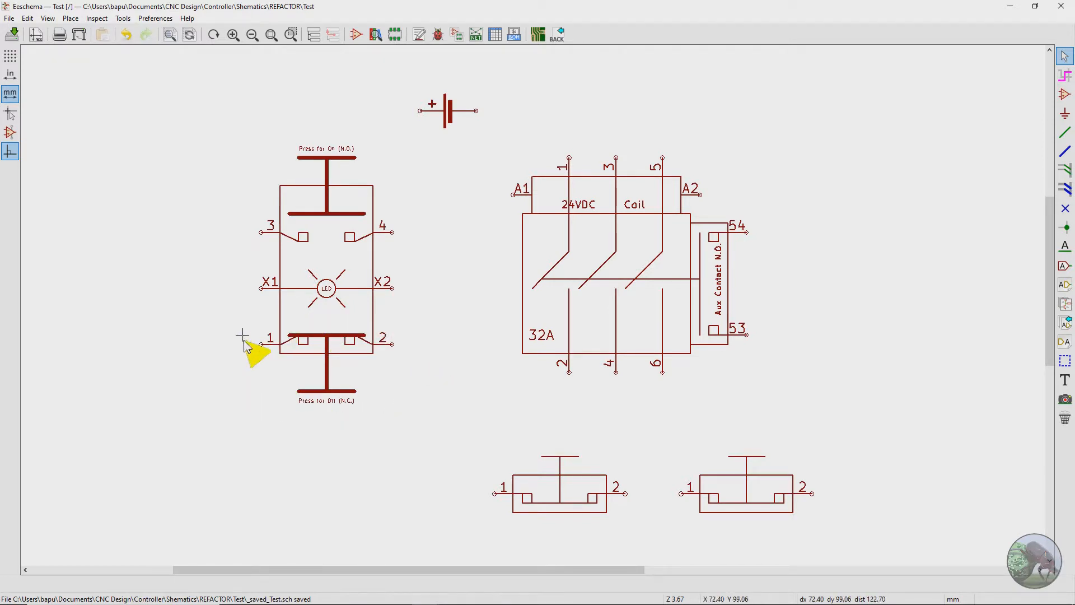
pyautogui.moveTo(587, 119)
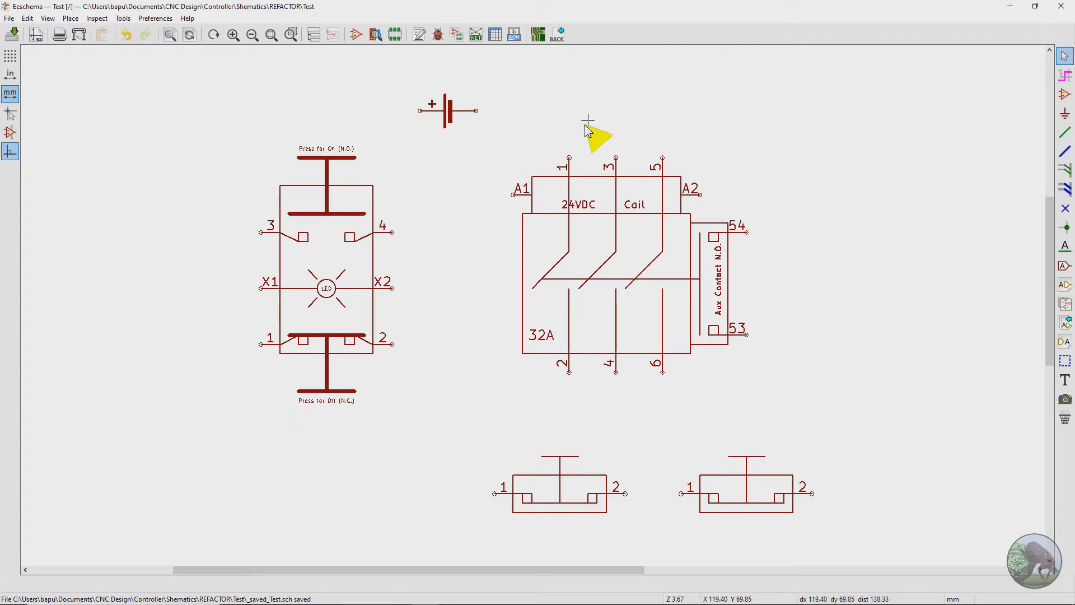
pyautogui.moveTo(754, 382)
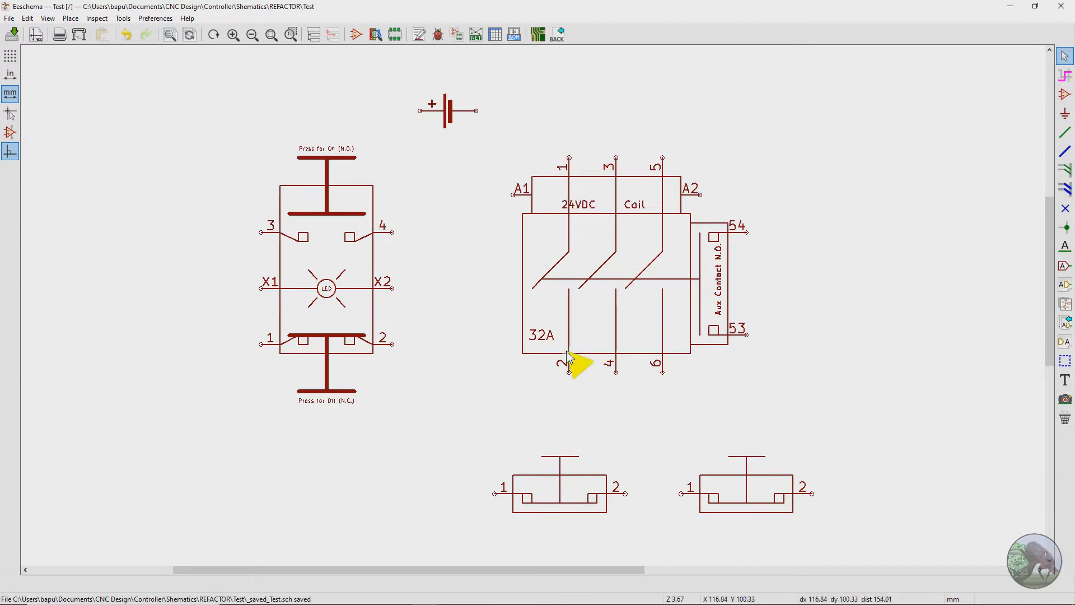
pyautogui.moveTo(605, 325)
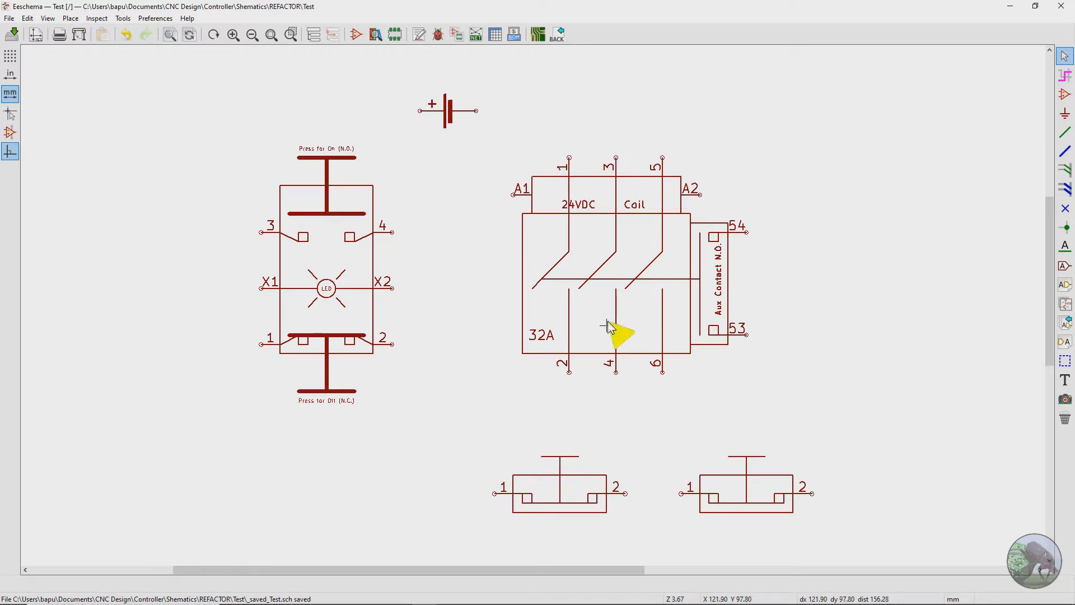
pyautogui.moveTo(654, 334)
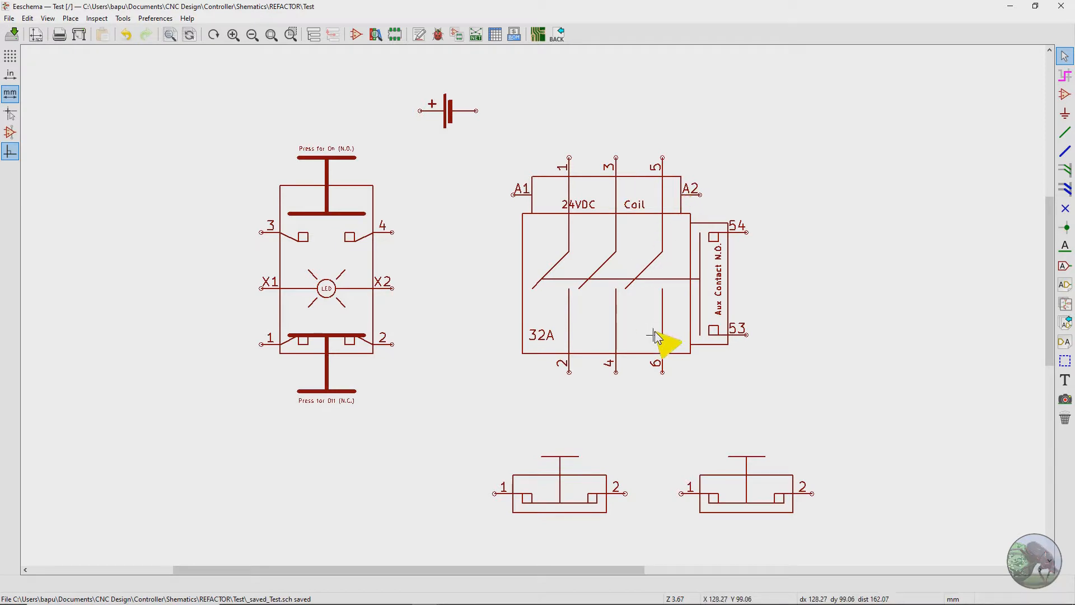
pyautogui.moveTo(764, 217)
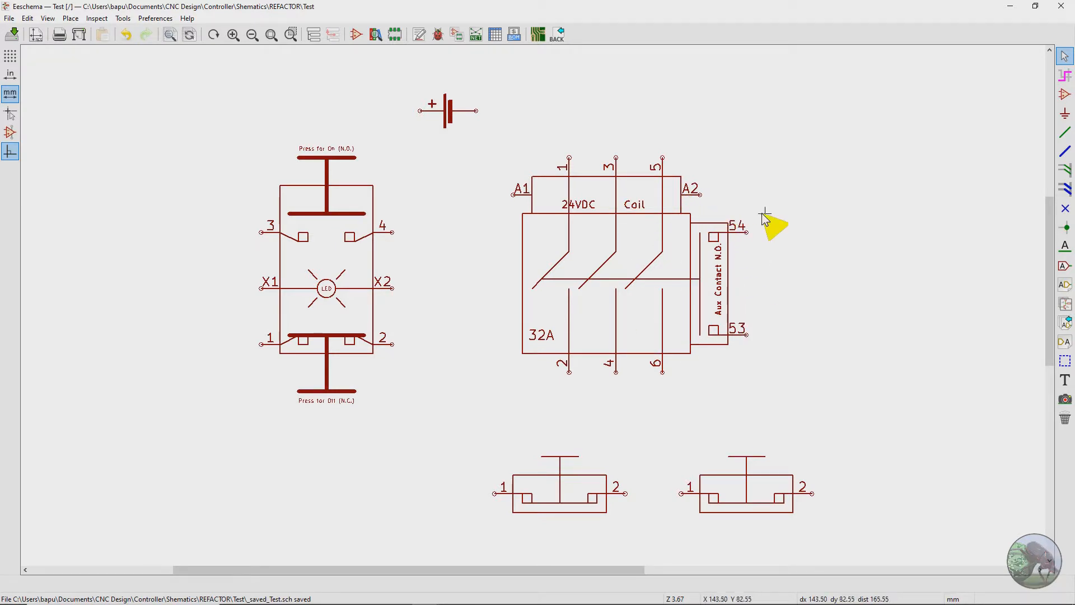
pyautogui.moveTo(725, 319)
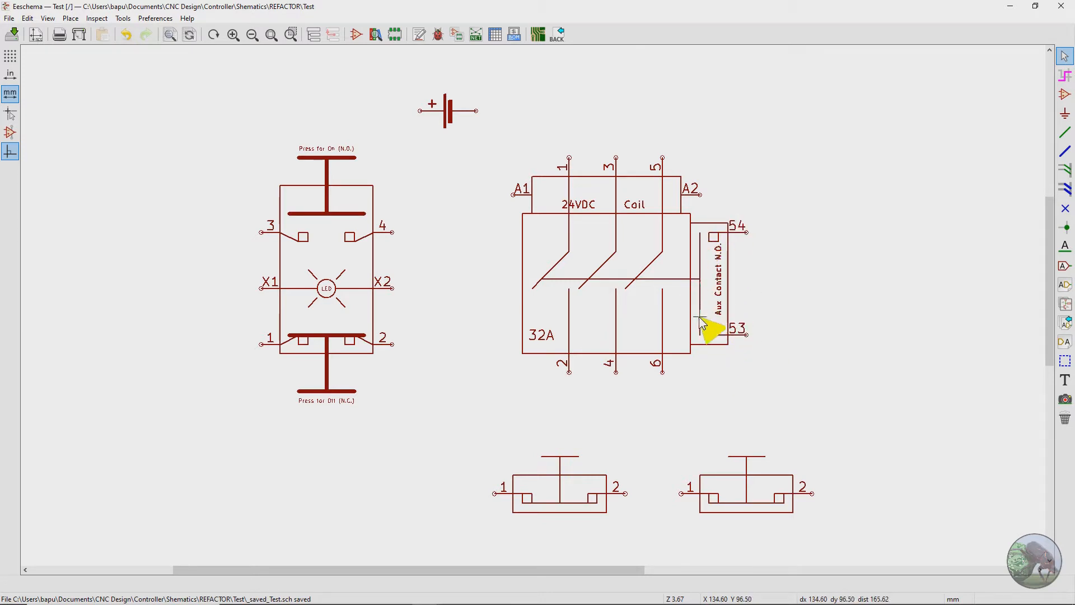
pyautogui.moveTo(706, 235)
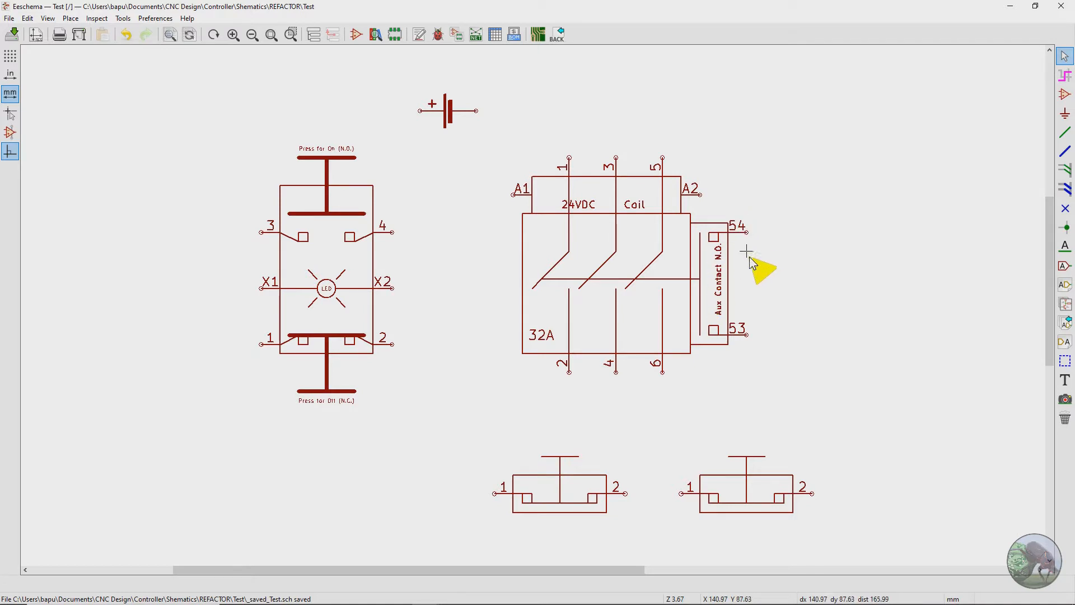
pyautogui.moveTo(708, 239)
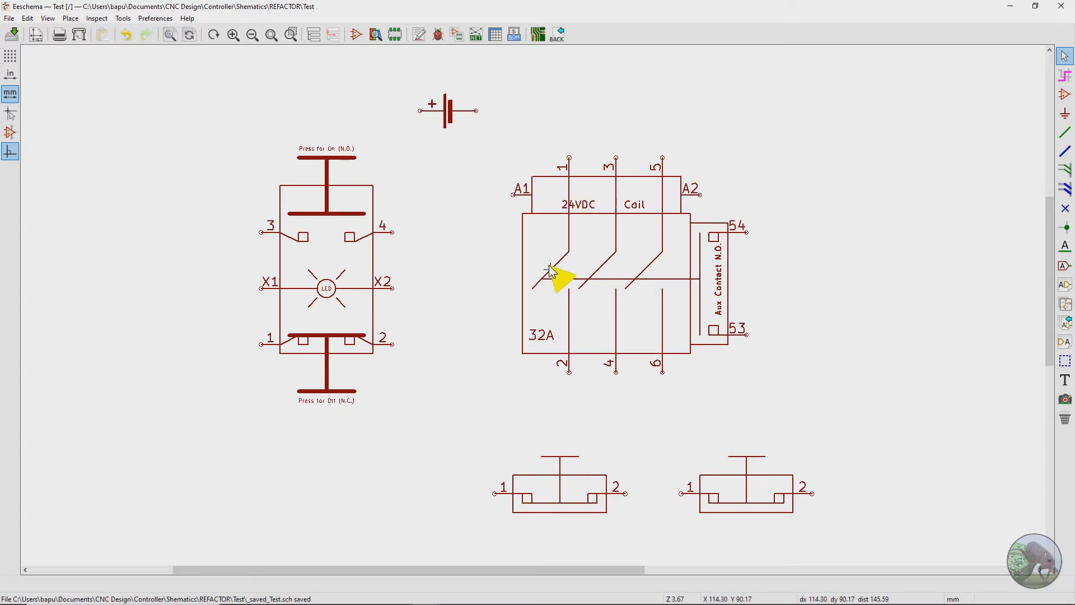
pyautogui.moveTo(566, 286)
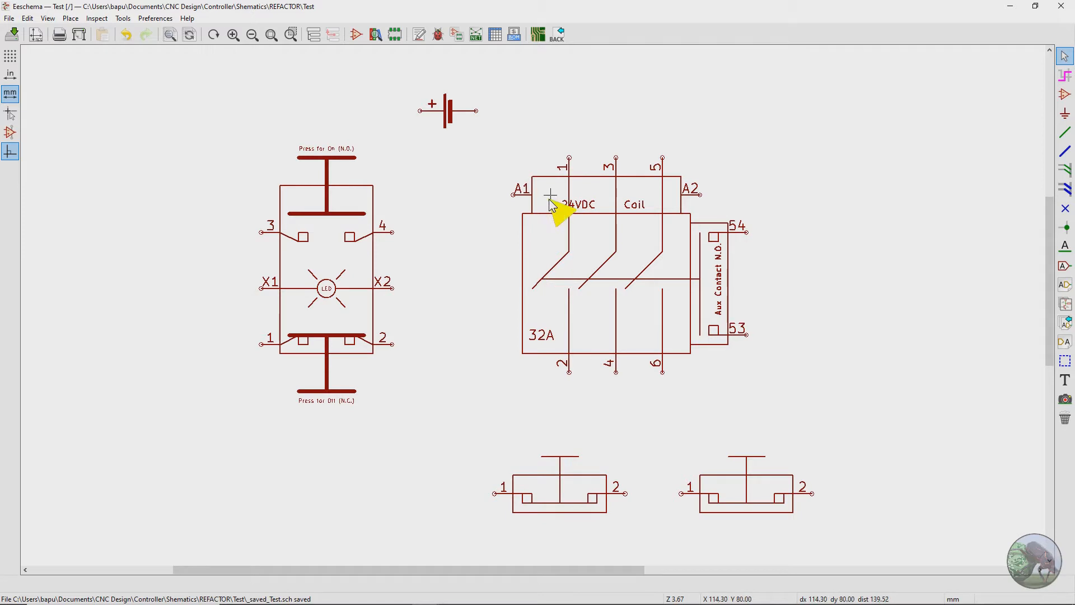
pyautogui.moveTo(649, 184)
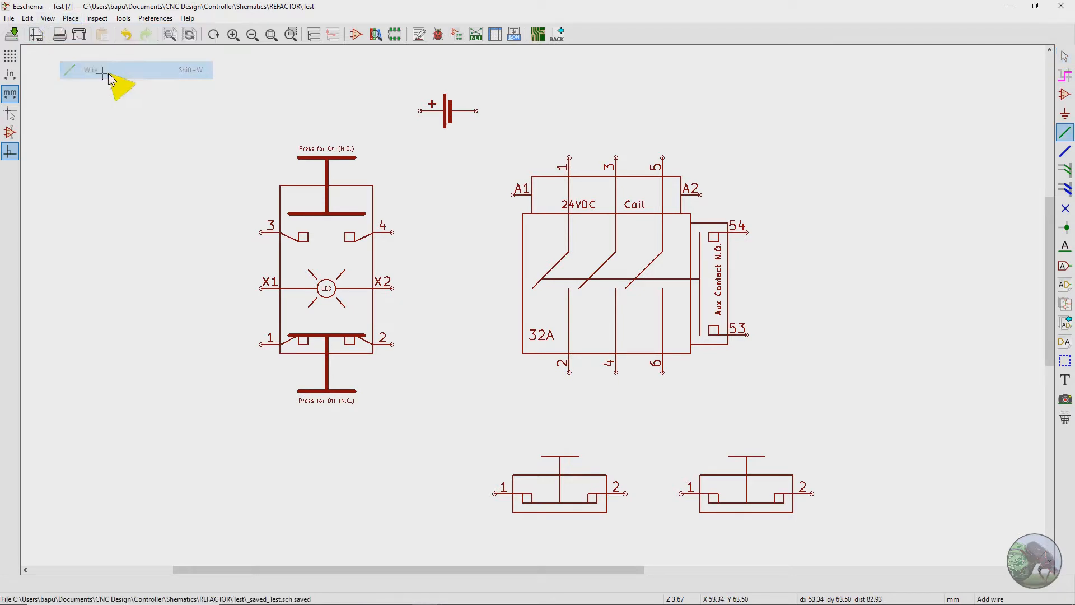
pyautogui.moveTo(419, 109)
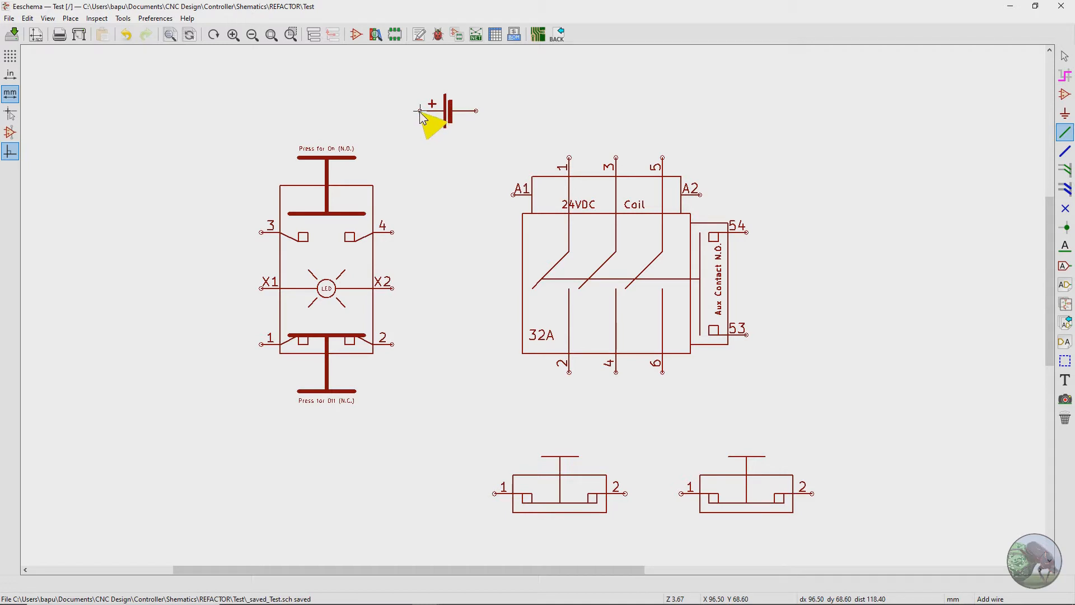
# Wire battery positive to switch pin 3, then start the wire from switch pin 4 toward the stop contact
pyautogui.moveTo(420, 111); pyautogui.dragTo(249, 110)
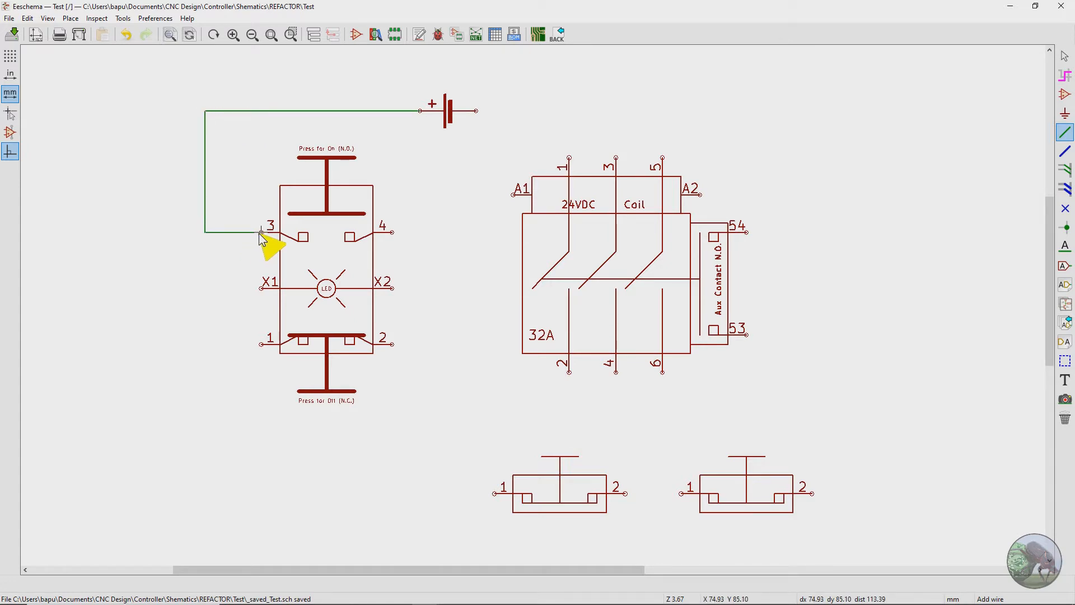
pyautogui.moveTo(285, 236)
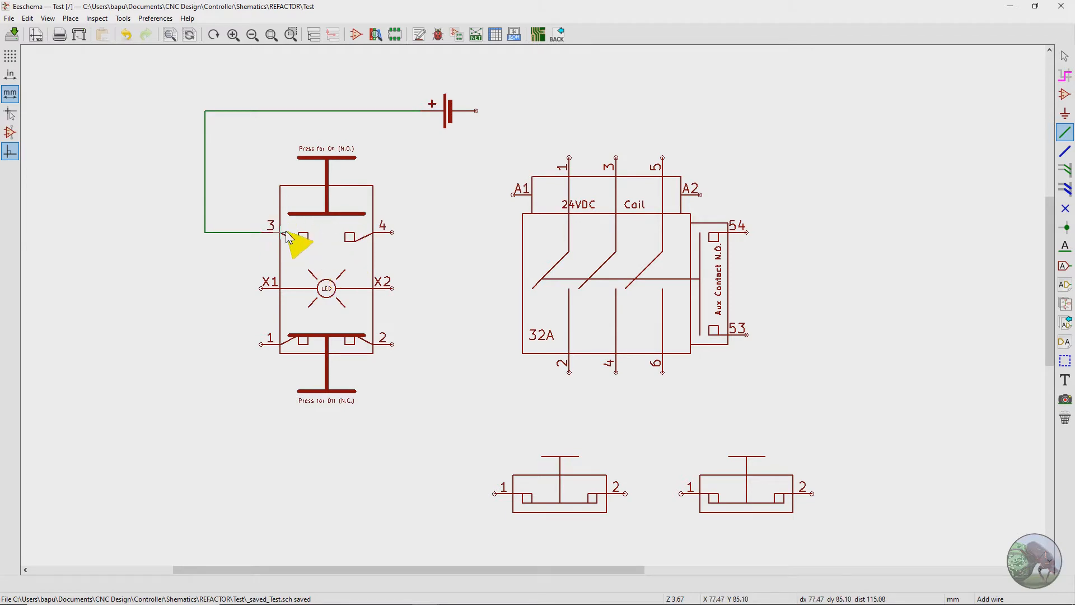
pyautogui.moveTo(392, 242)
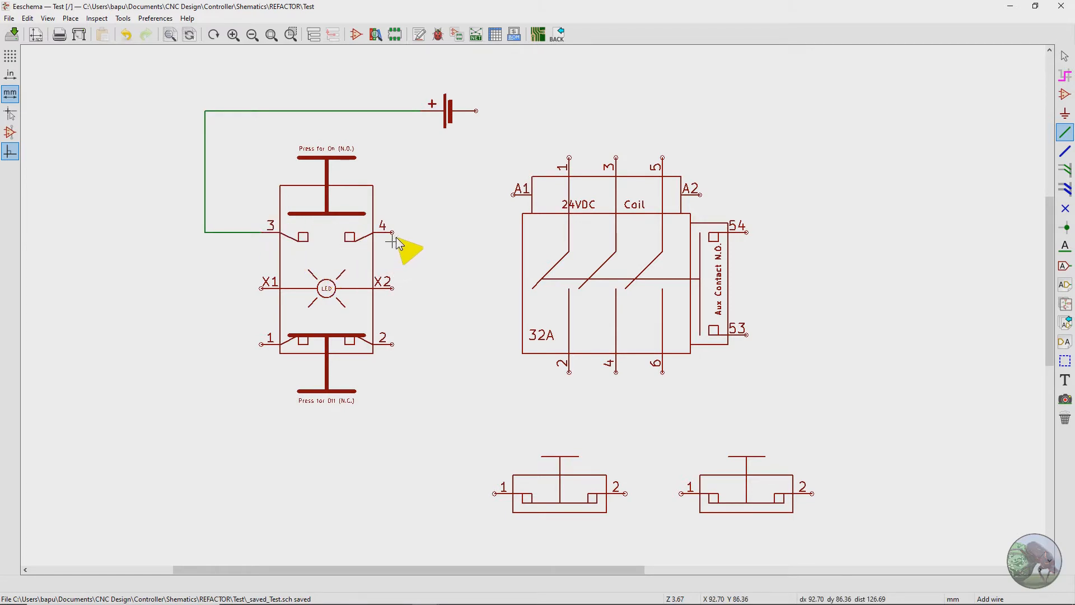
pyautogui.click(392, 233)
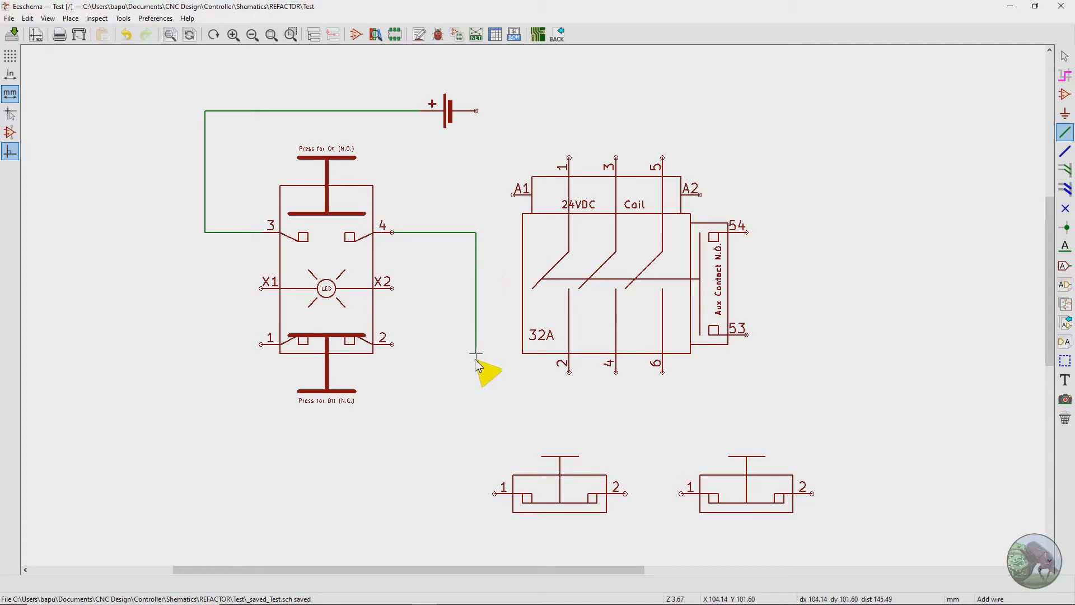
pyautogui.moveTo(465, 436)
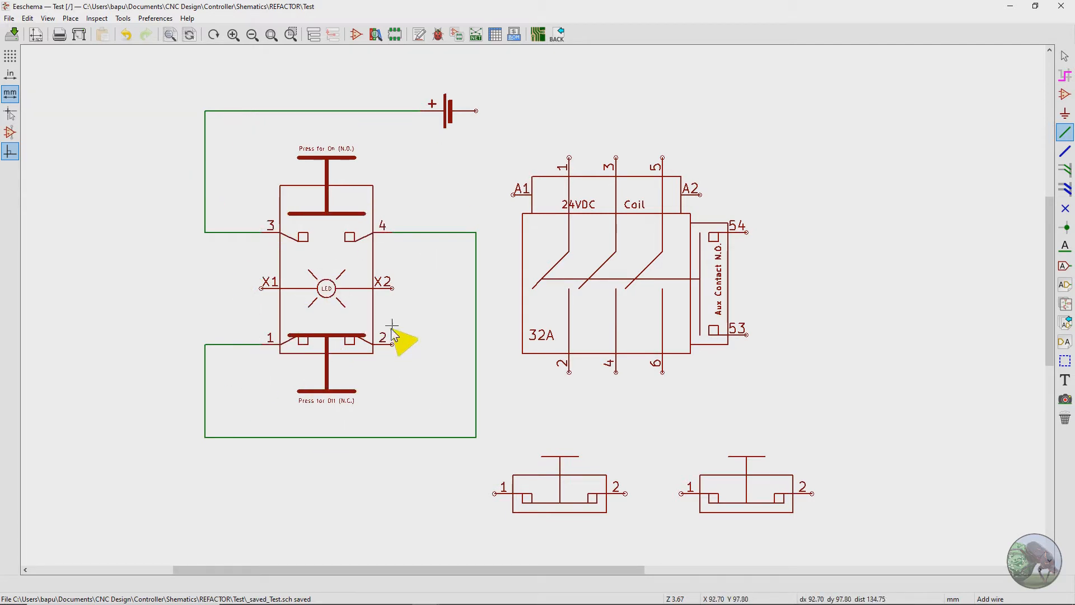
pyautogui.moveTo(392, 361)
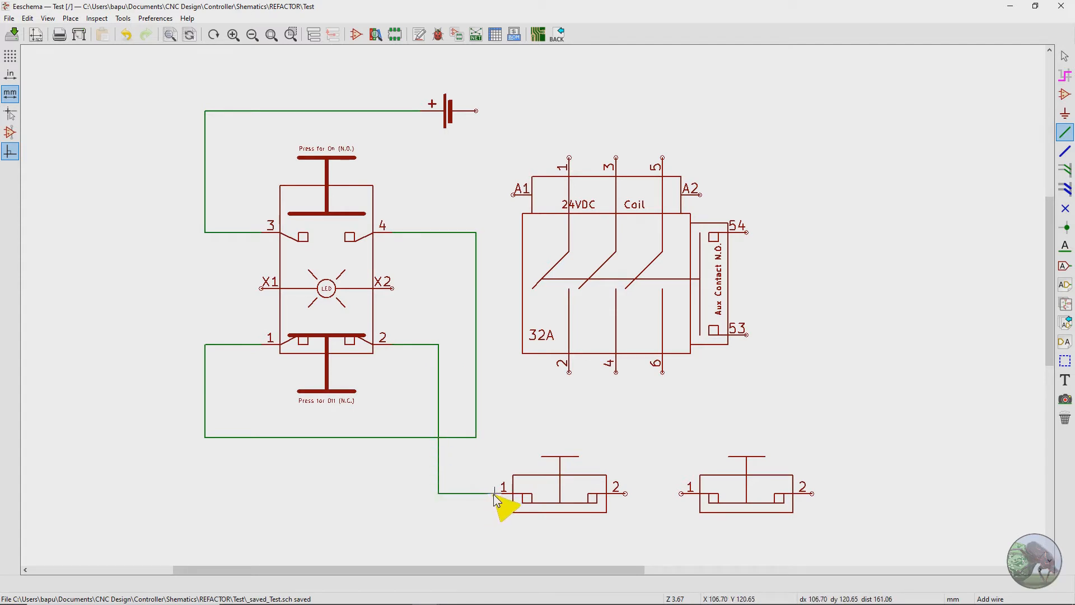
pyautogui.moveTo(601, 468)
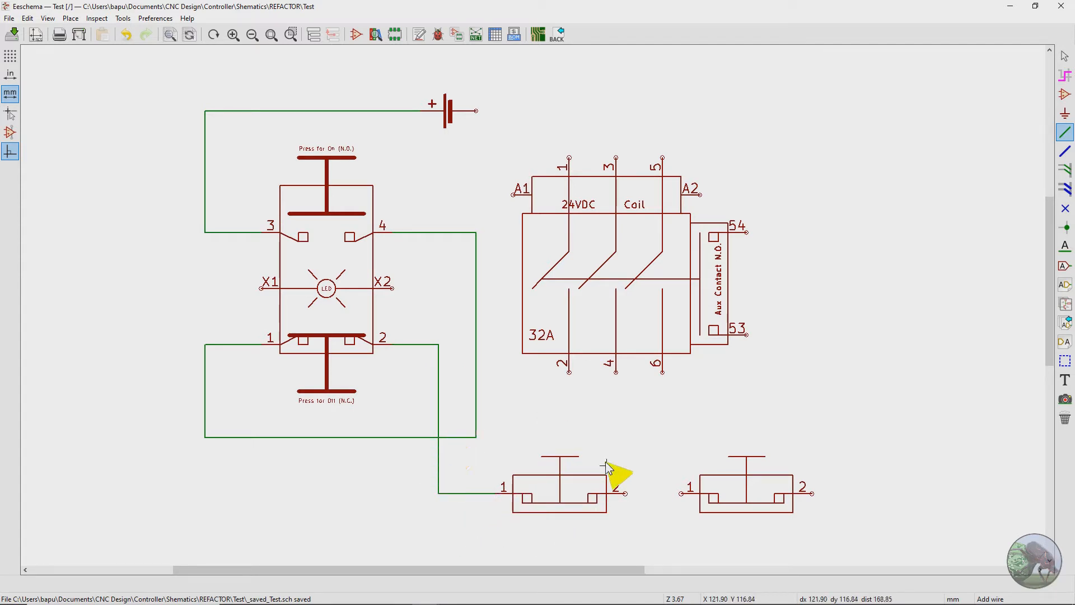
pyautogui.moveTo(531, 503)
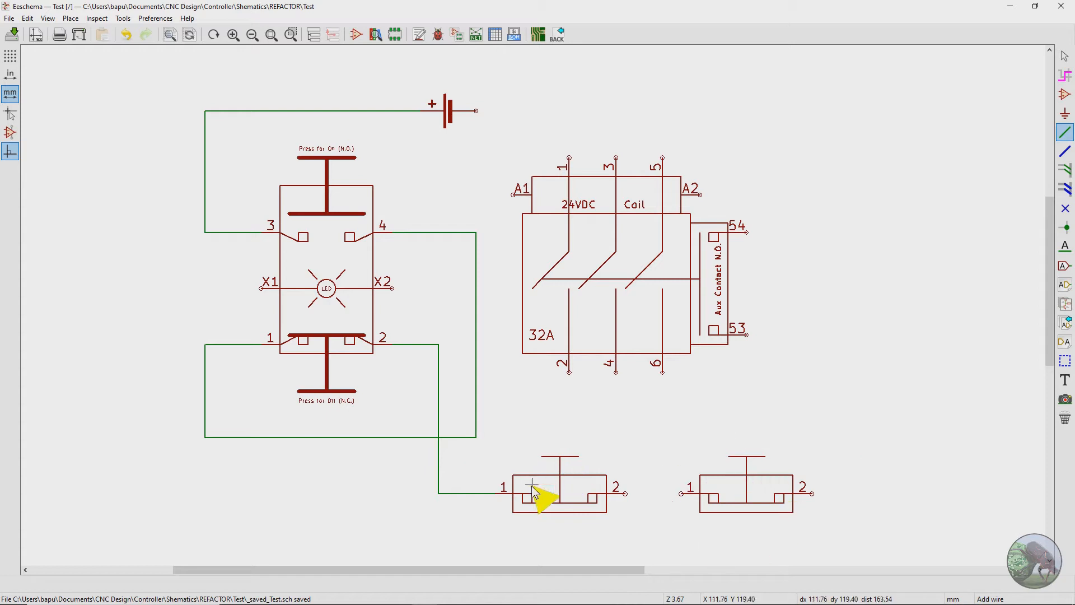
pyautogui.moveTo(624, 495)
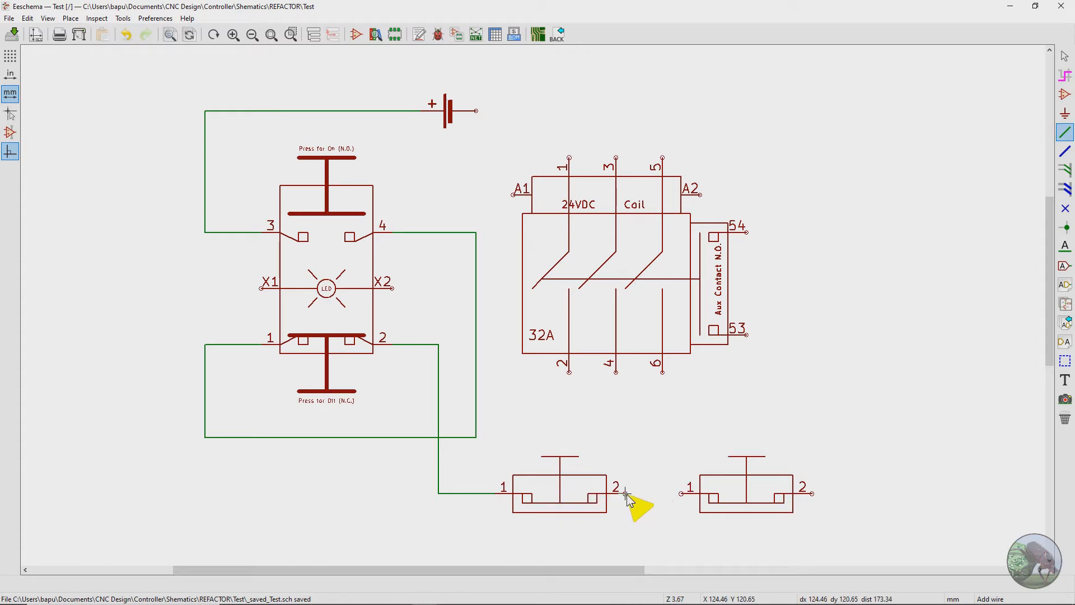
# Wire the two e-stops in series and run the second e-stop's pin 2 to coil A2
pyautogui.moveTo(620, 489); pyautogui.dragTo(682, 490)
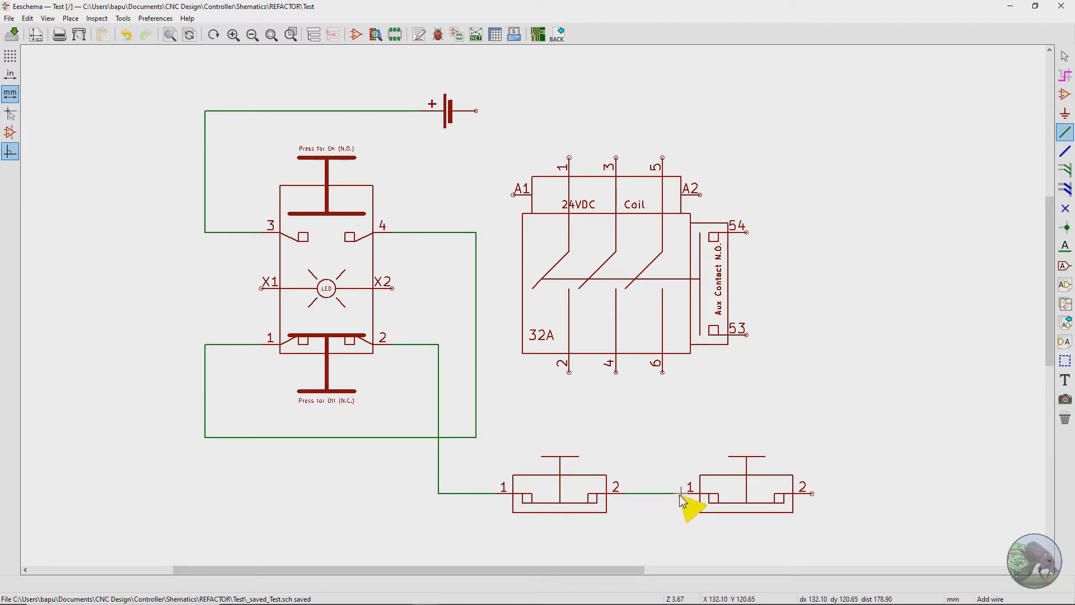
pyautogui.moveTo(813, 495)
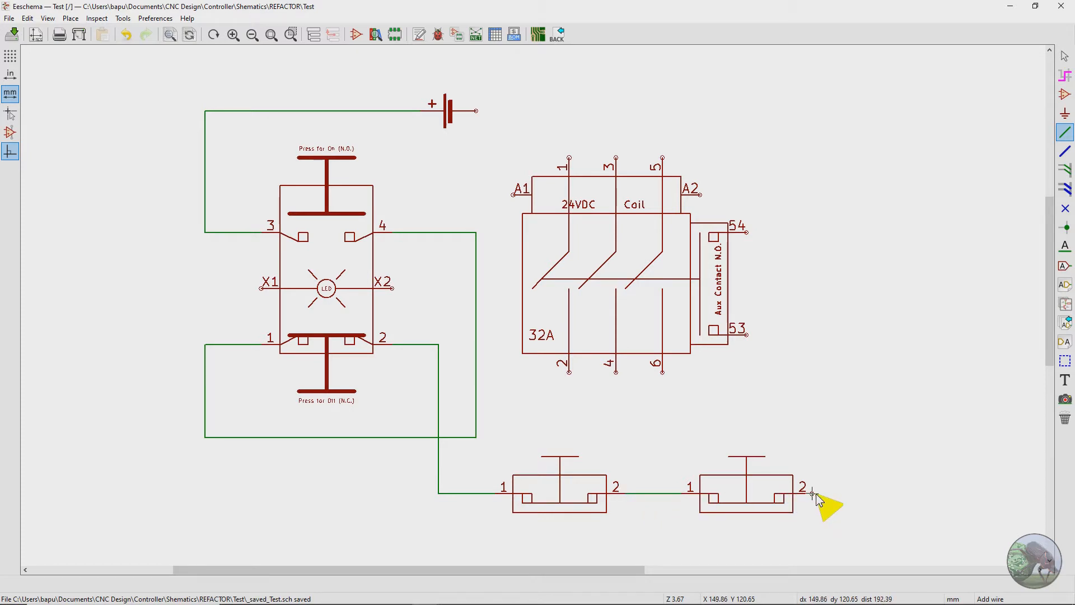
pyautogui.moveTo(805, 492); pyautogui.dragTo(885, 356)
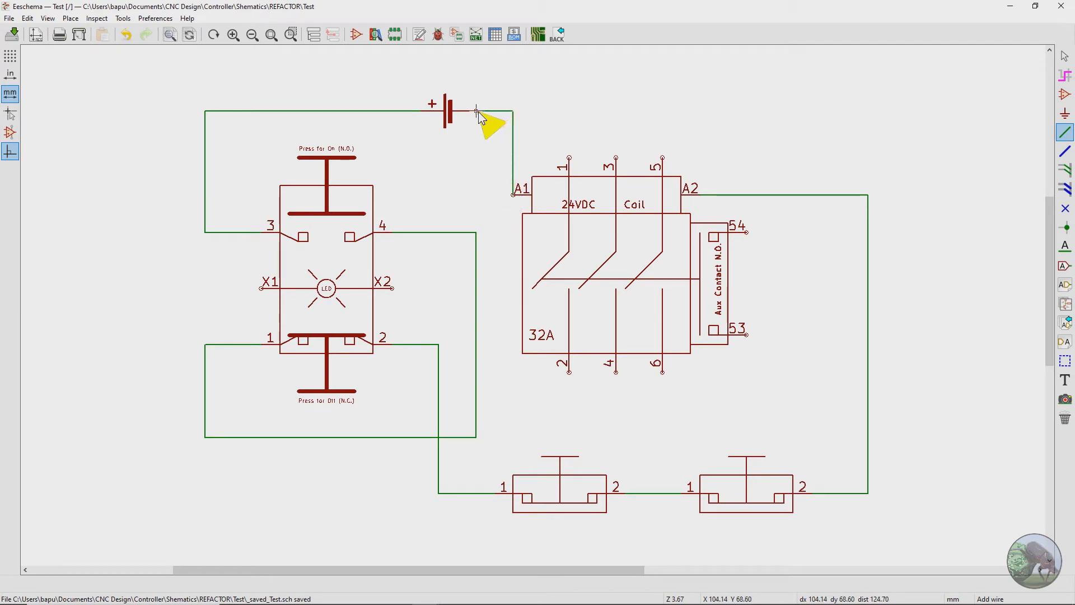
pyautogui.moveTo(535, 178)
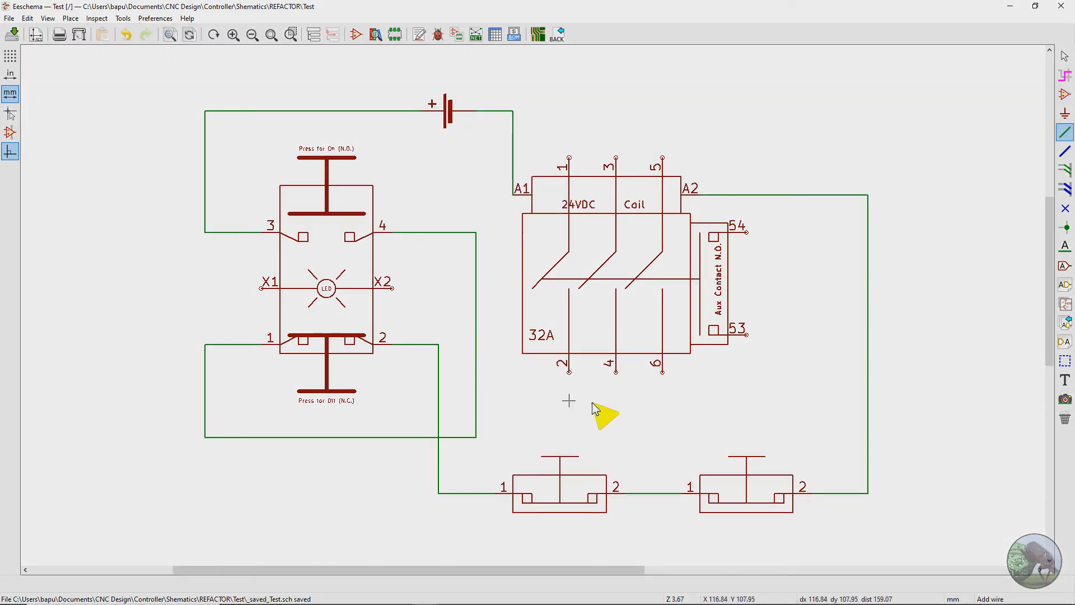
pyautogui.moveTo(619, 115)
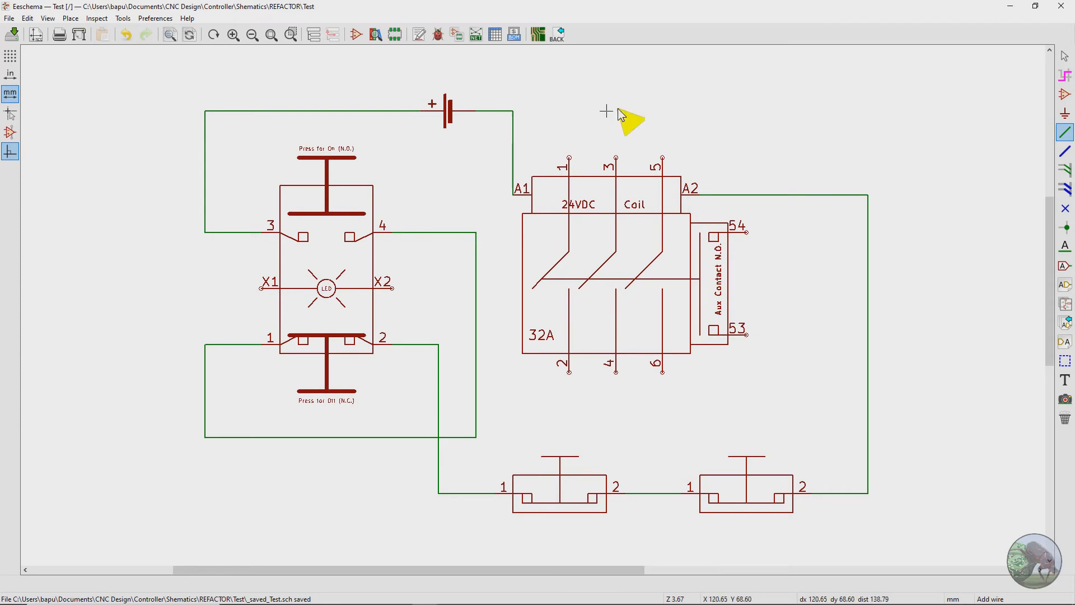
pyautogui.moveTo(616, 268)
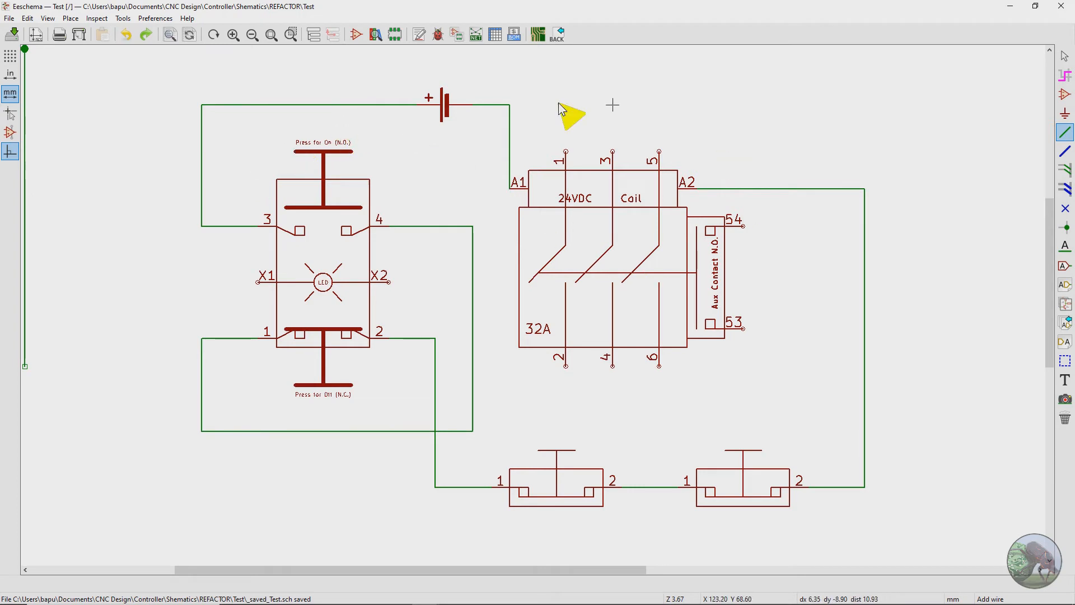
pyautogui.moveTo(592, 179)
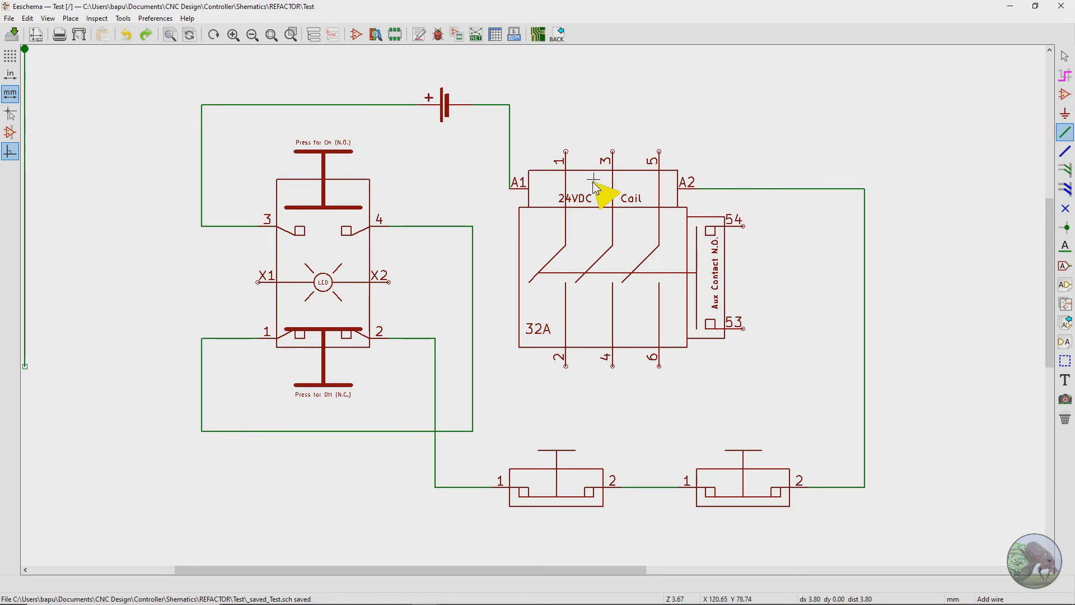
pyautogui.moveTo(397, 106)
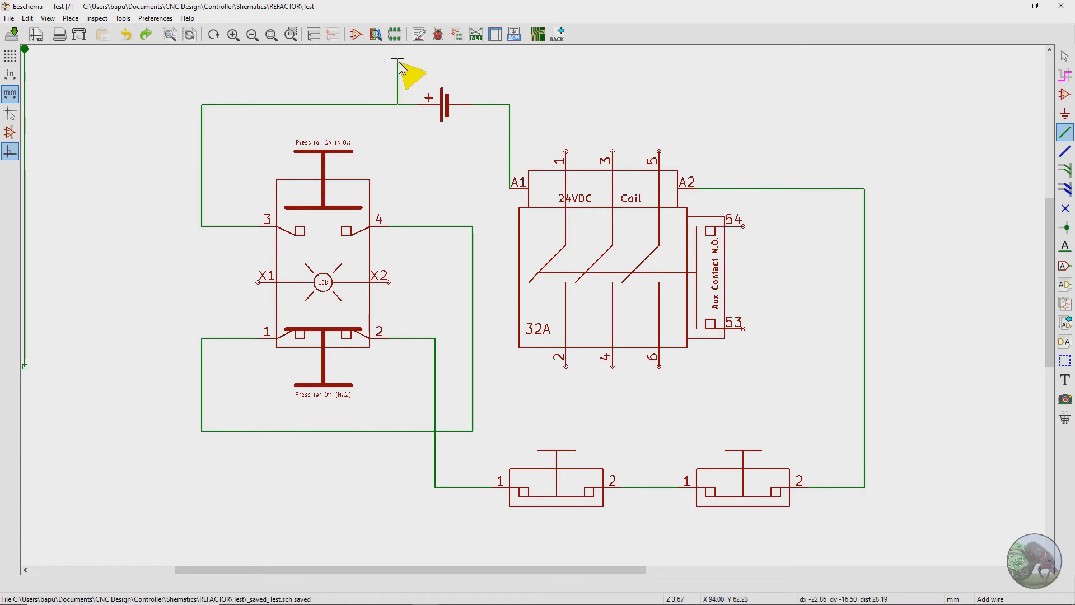
# Branch a wire from the battery-positive line toward auxiliary contact 54
pyautogui.click(759, 65)
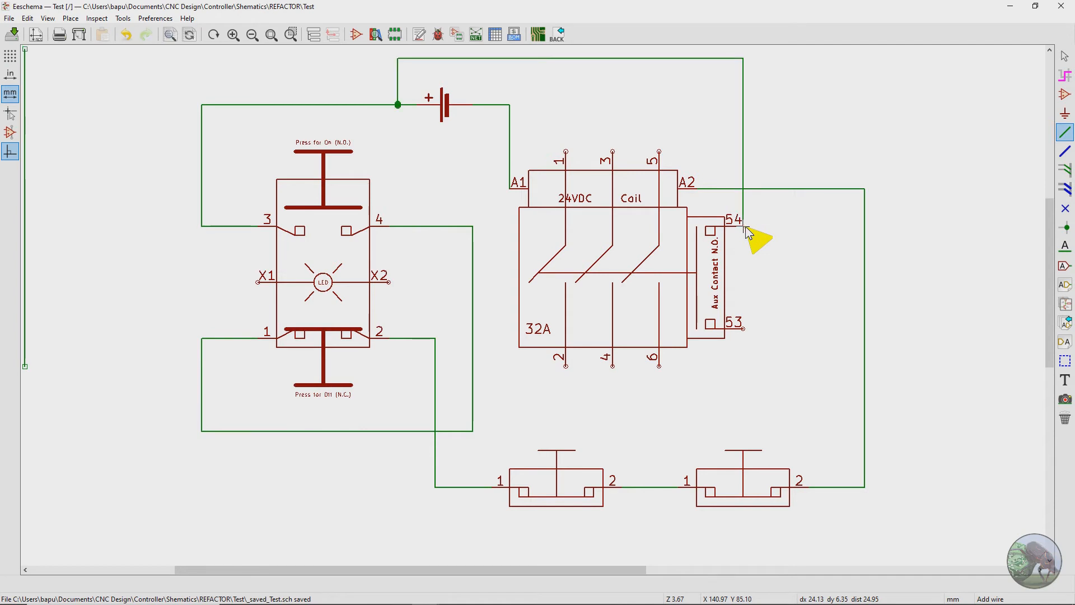
pyautogui.moveTo(745, 345)
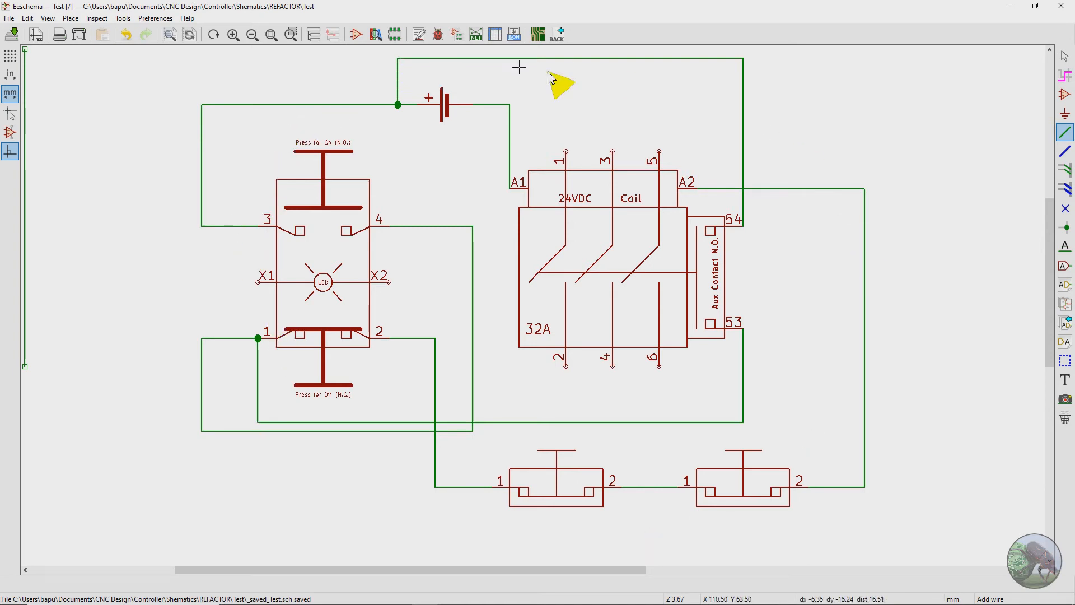
pyautogui.moveTo(710, 358)
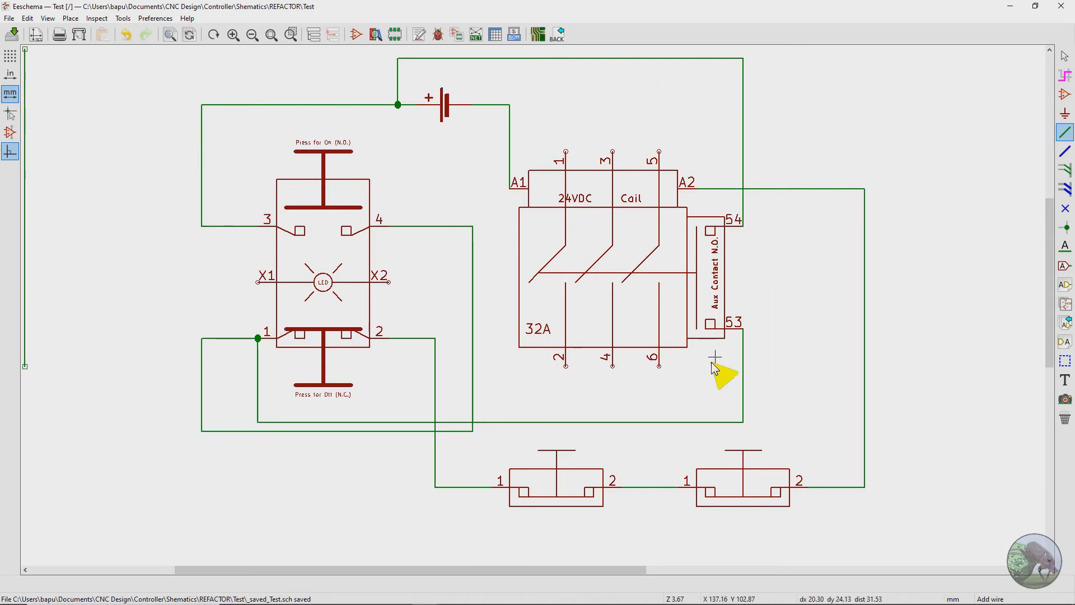